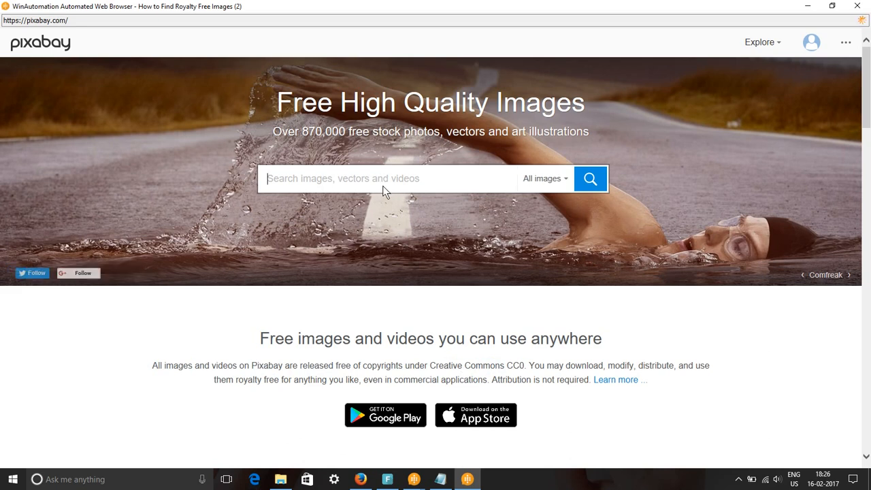
Step: Search Pixabay for 'christmas decorations' and load the free image results
{"action": "left_click", "coordinate": [381, 179]}
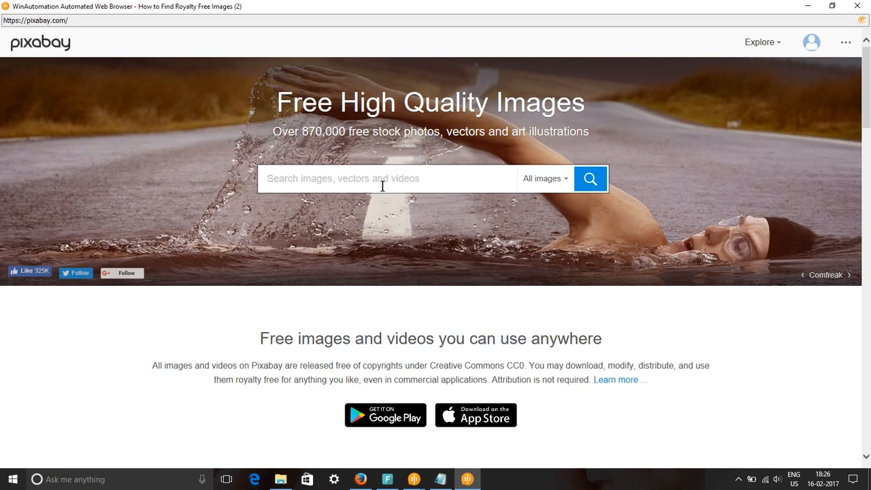
{"action": "type", "text": "christmas decorations"}
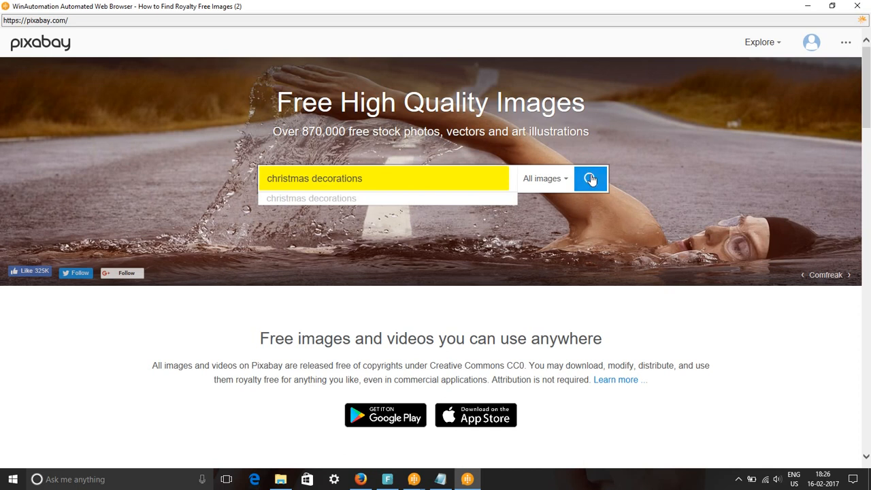
{"action": "left_click", "coordinate": [590, 178]}
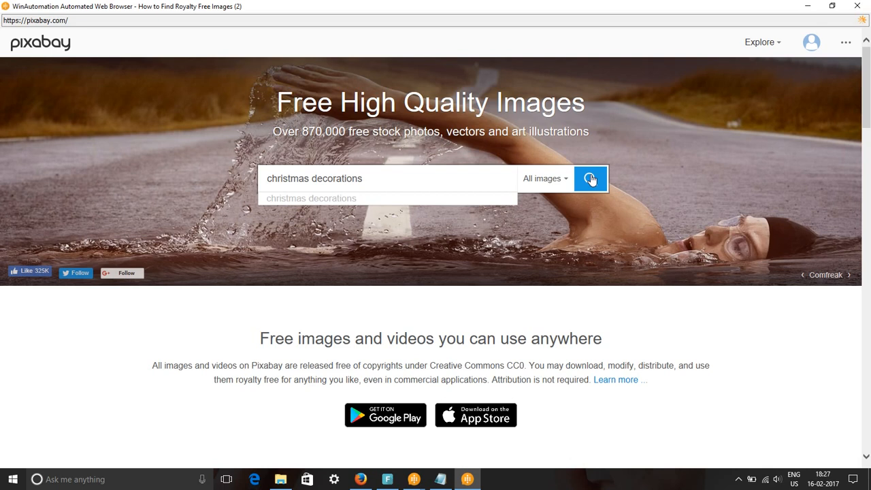
{"action": "left_click", "coordinate": [590, 179]}
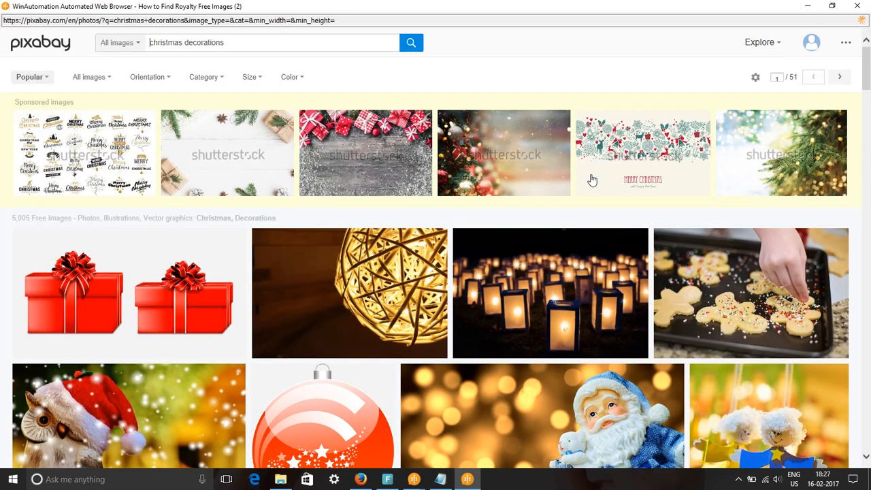
{"action": "scroll", "scroll_direction": "down", "scroll_amount": 3}
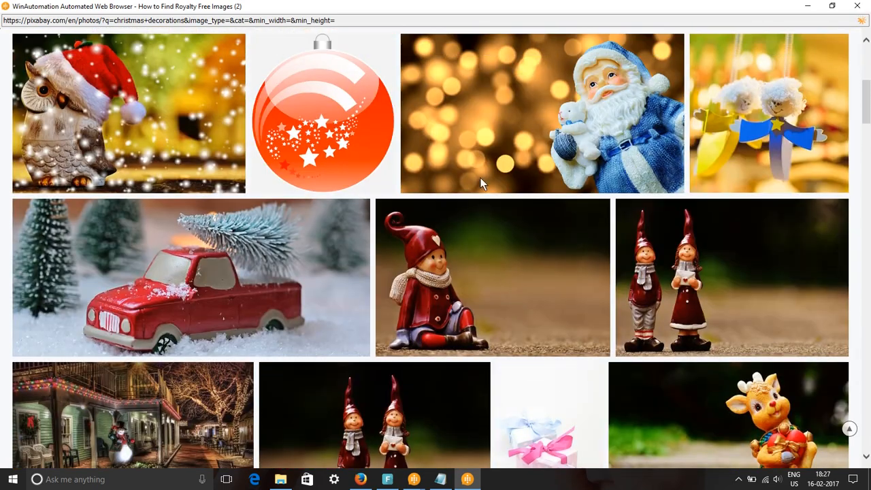
{"action": "scroll", "scroll_direction": "down", "scroll_amount": 3}
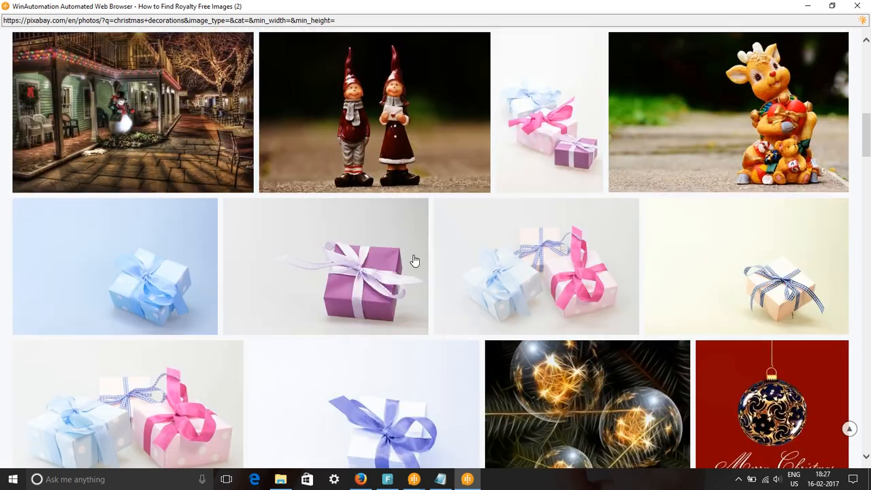
{"action": "scroll", "scroll_direction": "down", "scroll_amount": 3}
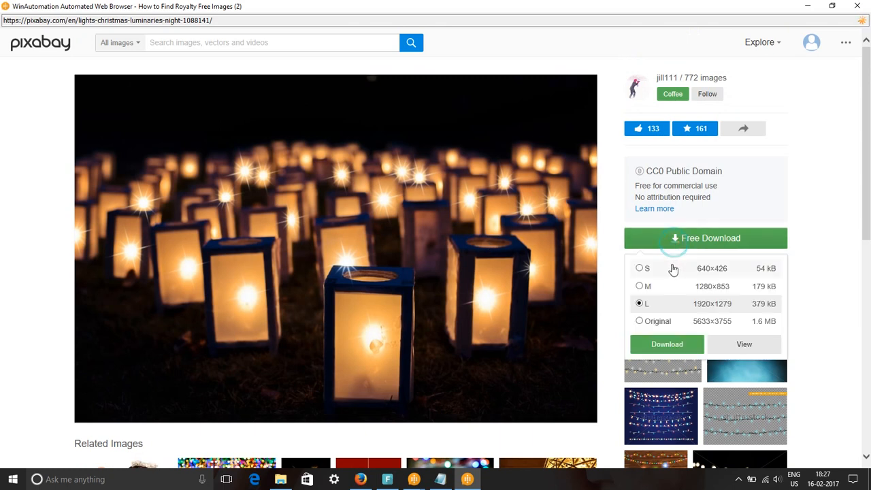
Step: Choose the medium 1280×853 size in the lanterns photo's Free Download list
{"action": "left_click", "coordinate": [639, 268]}
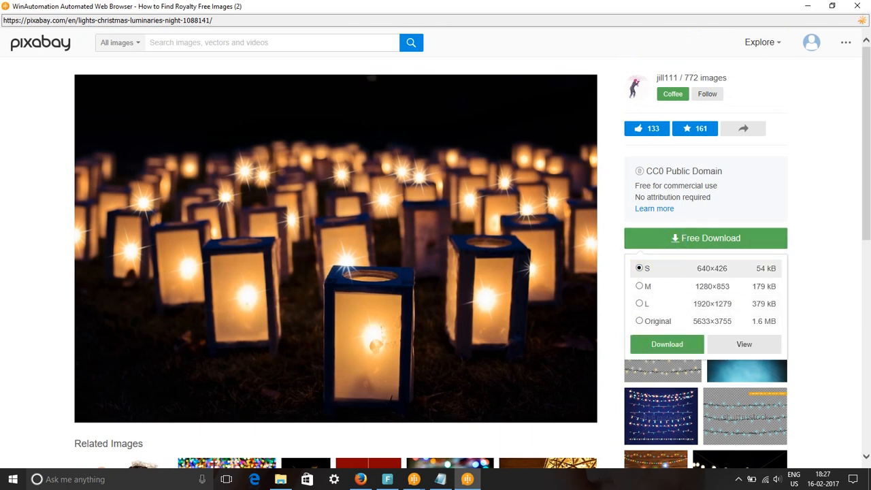
{"action": "left_click", "coordinate": [640, 286]}
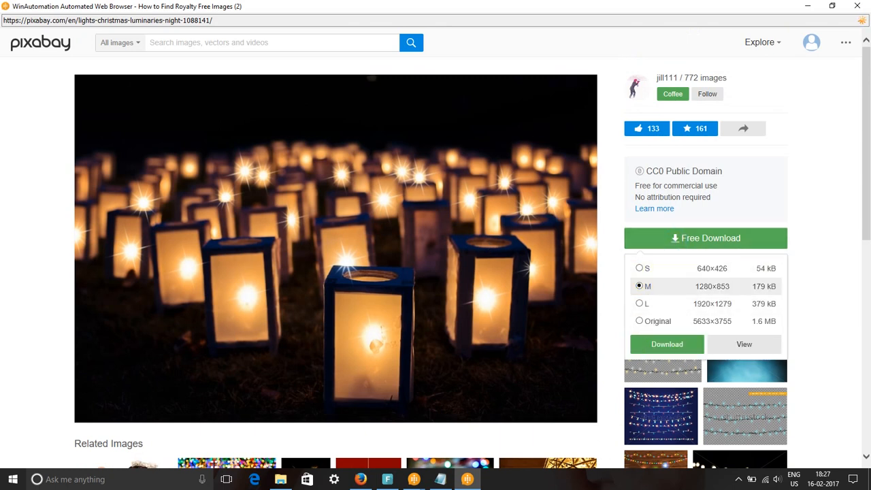
{"action": "left_click", "coordinate": [639, 302]}
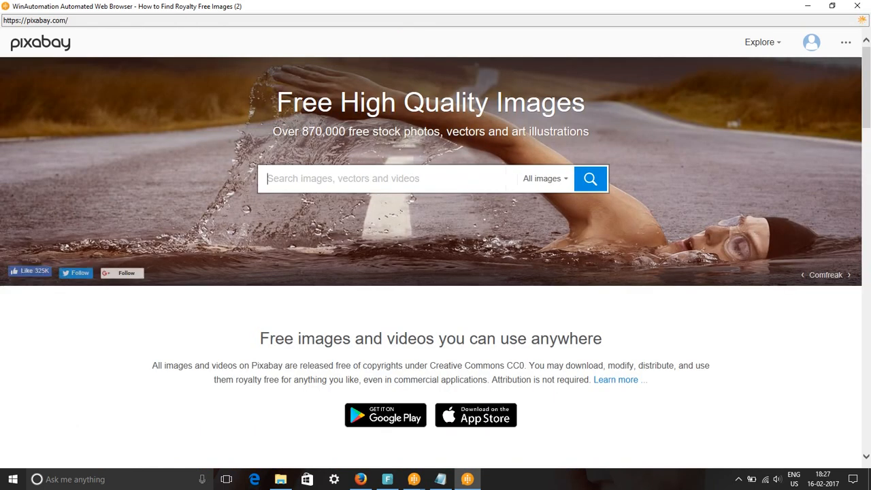
Step: Enter 'christmas decorations' in the Pixabay search and restrict the media type to Videos
{"action": "type", "text": "ch"}
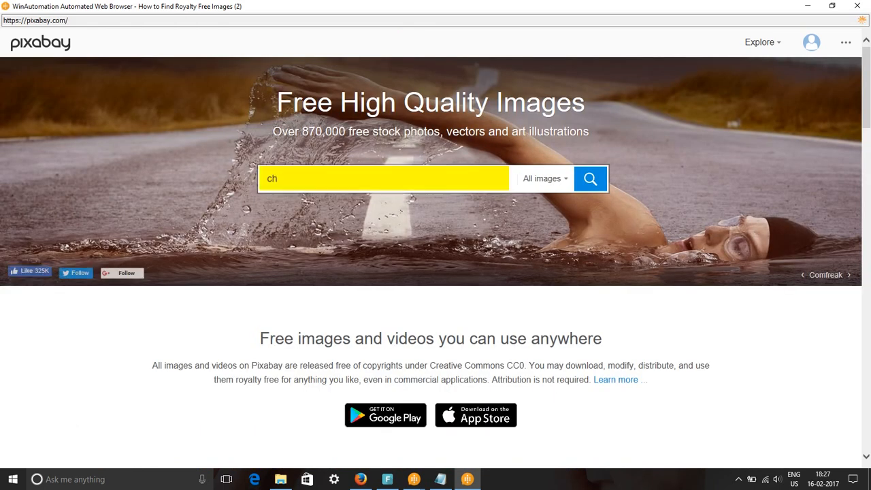
{"action": "type", "text": "christmas decorations"}
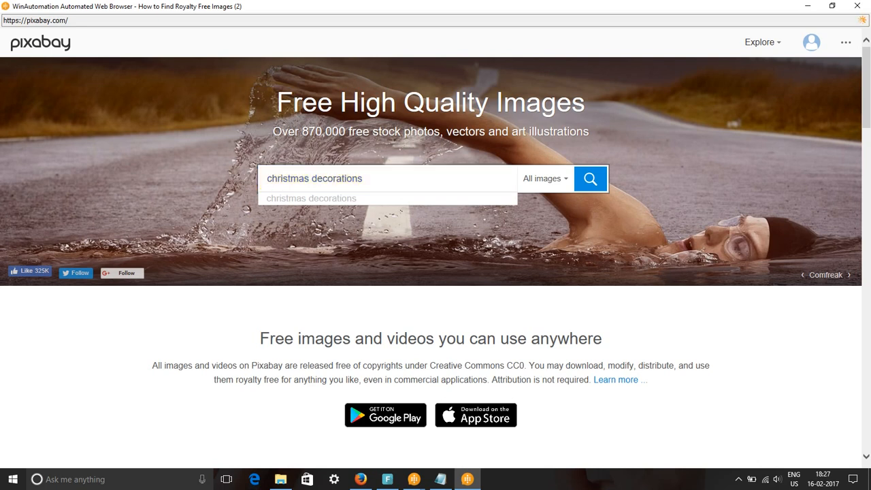
{"action": "left_click", "coordinate": [544, 178]}
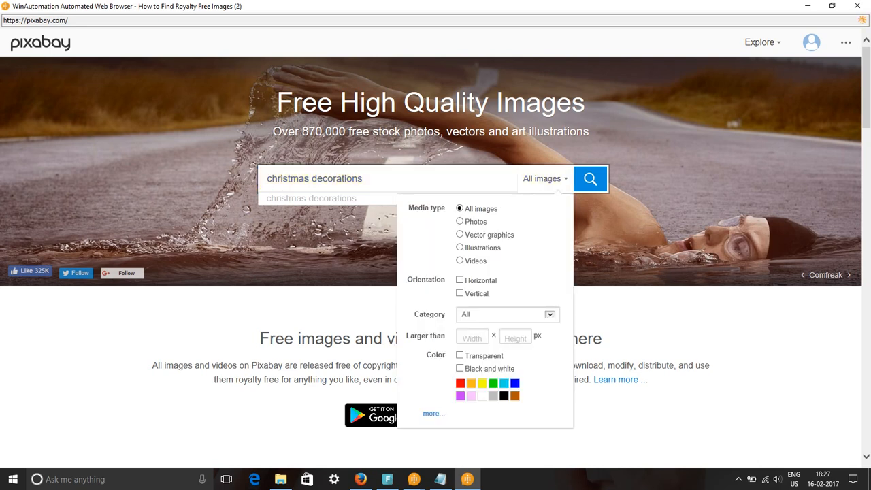
{"action": "left_click", "coordinate": [460, 261]}
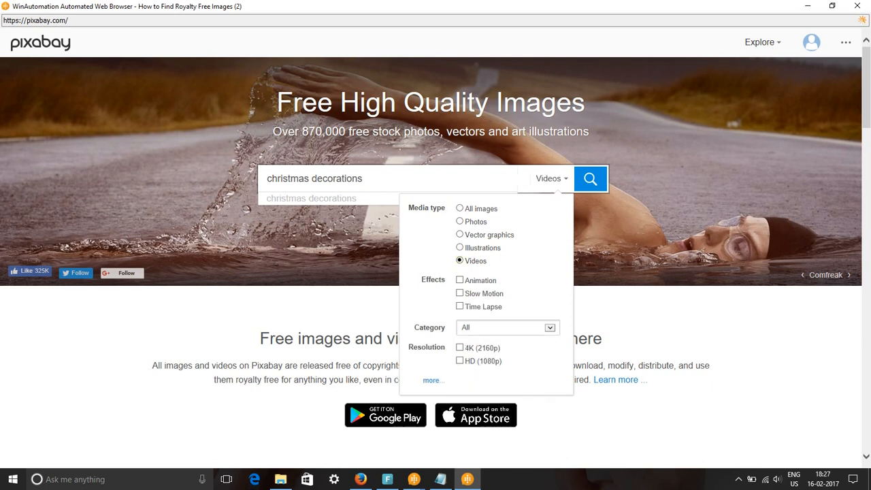
{"action": "left_click", "coordinate": [591, 178]}
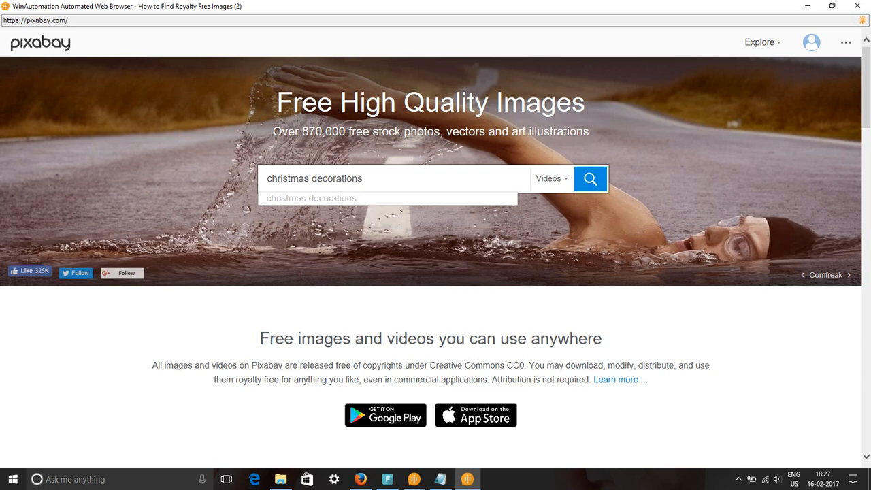
Step: Run the Pixabay video search and browse the 21 free Christmas decoration clips
{"action": "left_click", "coordinate": [589, 179]}
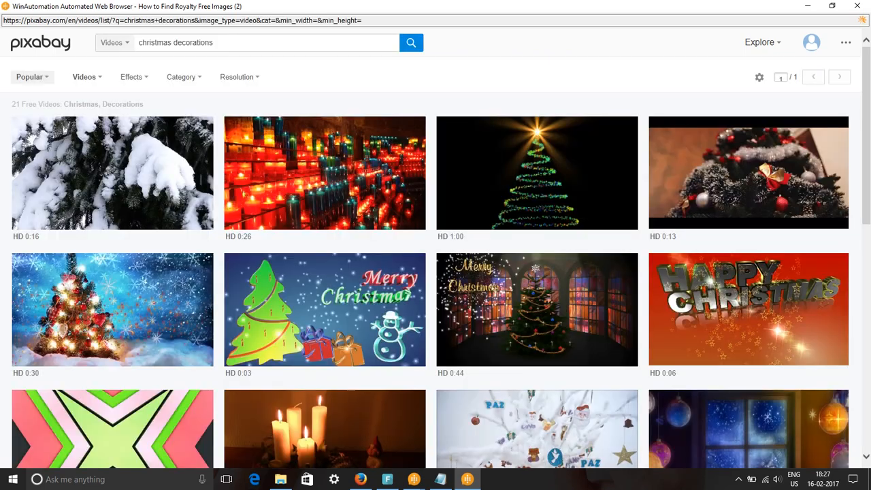
{"action": "scroll", "scroll_direction": "down", "scroll_amount": 3}
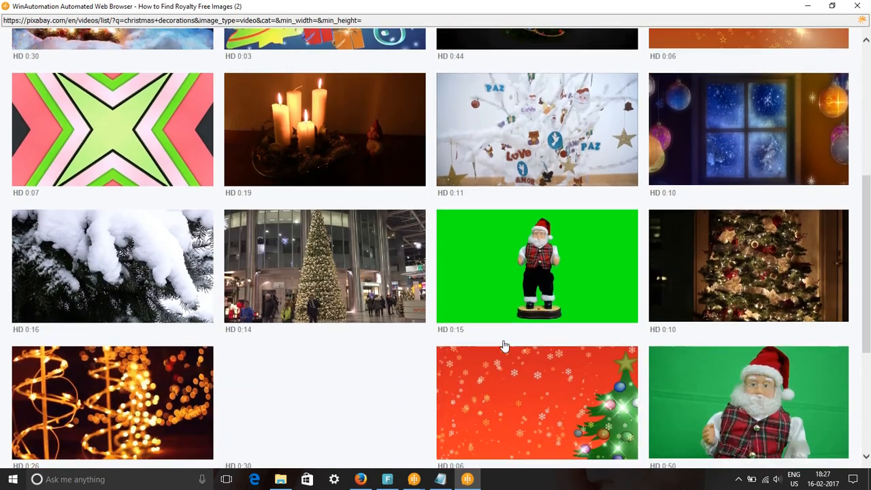
{"action": "scroll", "scroll_direction": "down", "scroll_amount": 3}
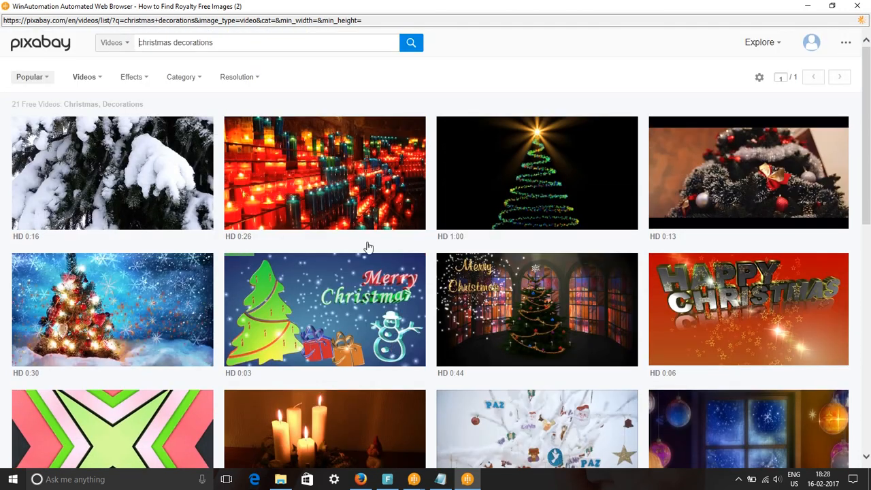
{"action": "mouse_move", "coordinate": [373, 294]}
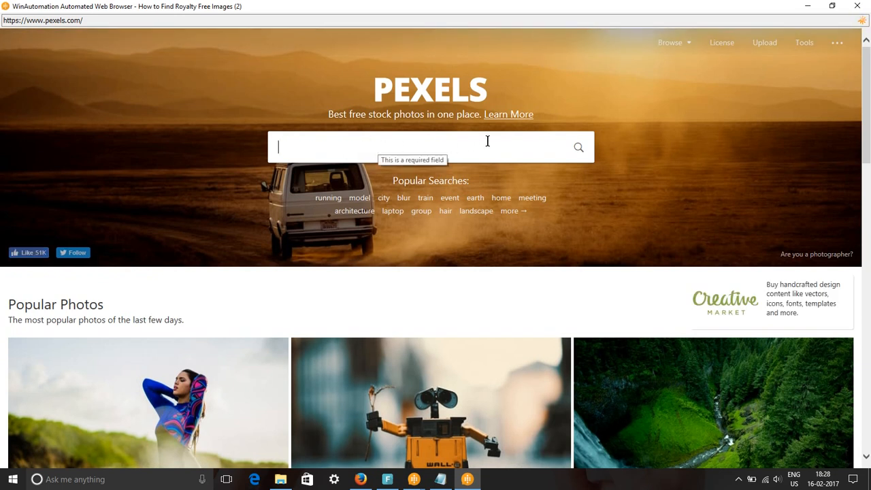
Step: Search Pexels for 'christmas decorations' and browse the photo results grid
{"action": "type", "text": "christmas decorations"}
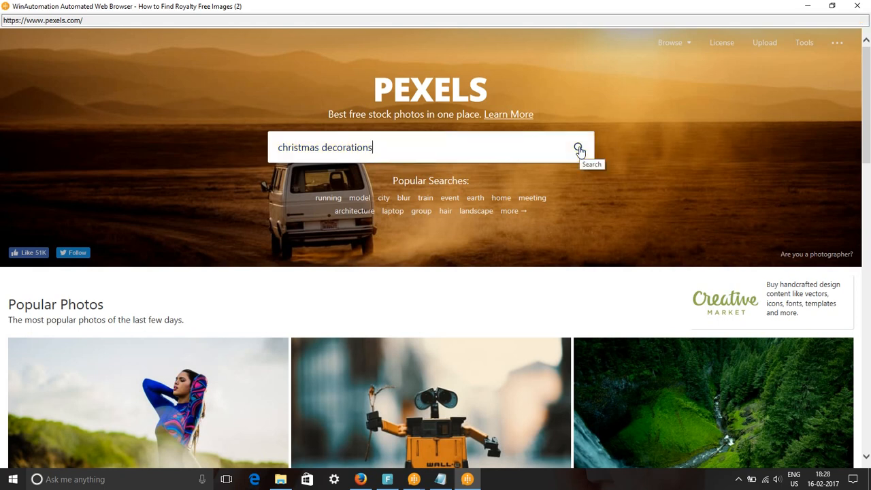
{"action": "left_click", "coordinate": [579, 147]}
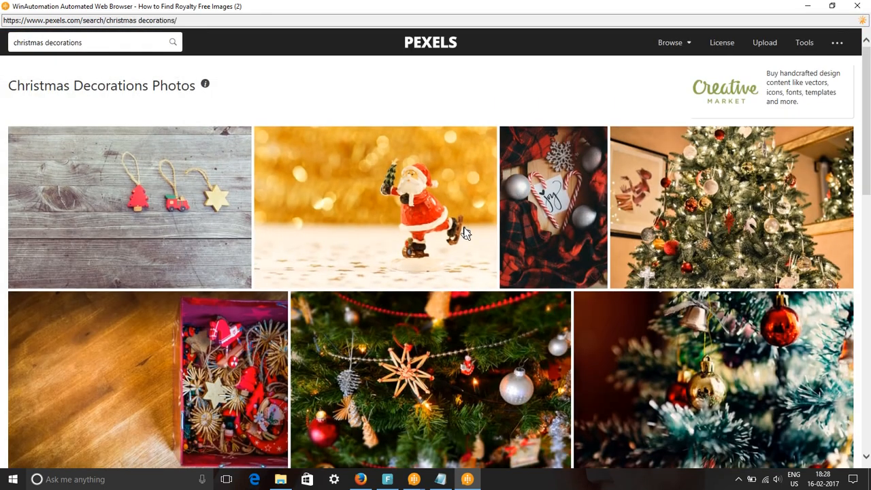
{"action": "scroll", "scroll_direction": "down", "scroll_amount": 3}
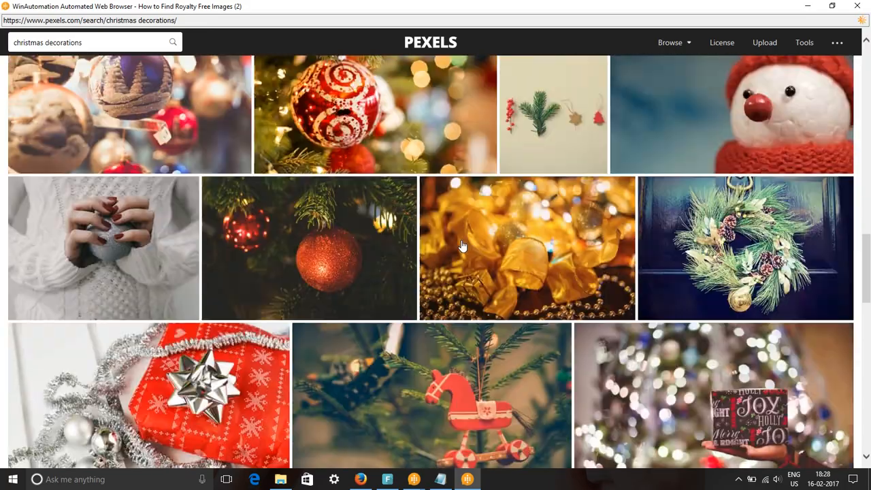
{"action": "scroll", "scroll_direction": "down", "scroll_amount": 3}
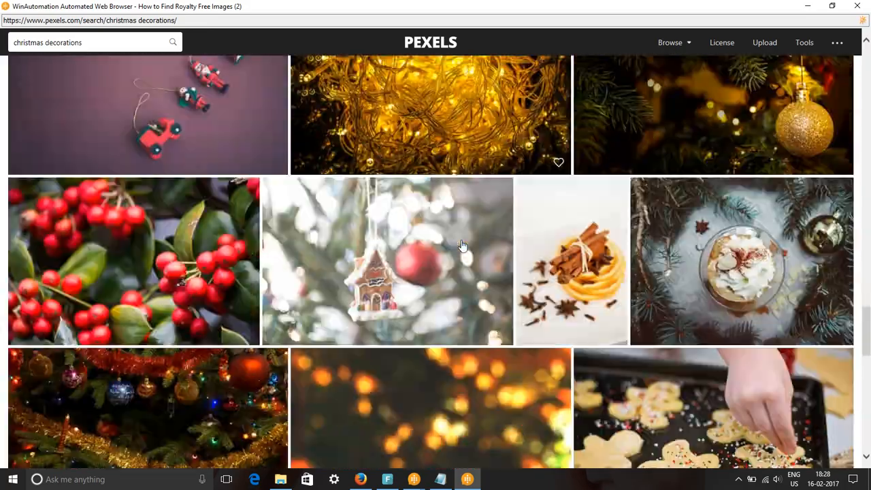
Step: View one candy-cane hearts photo's detail page down to its CC0 License section
{"action": "left_click", "coordinate": [387, 261]}
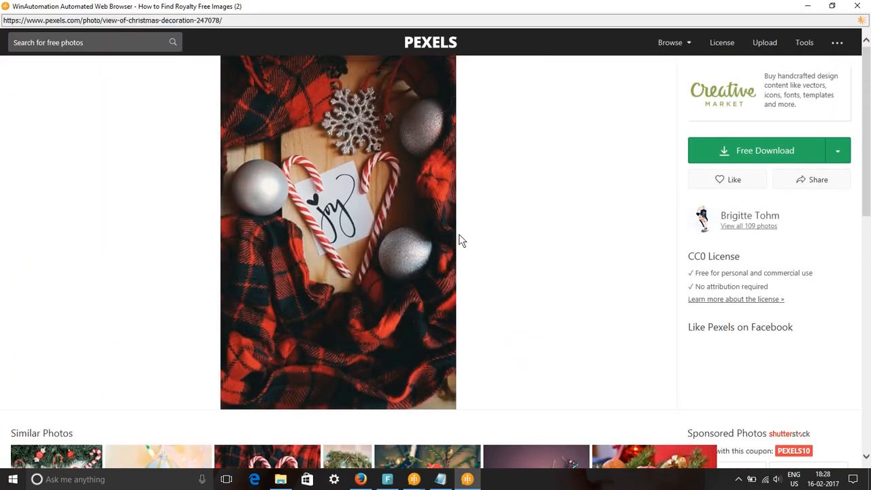
{"action": "mouse_move", "coordinate": [647, 237]}
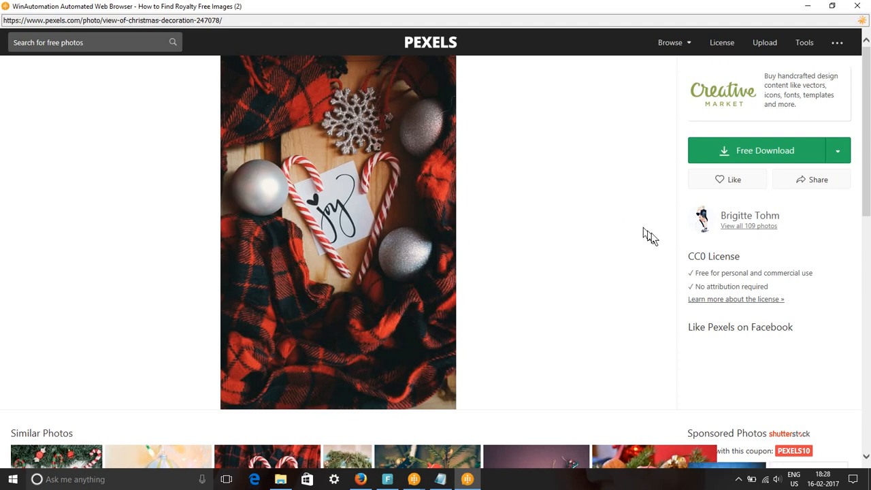
{"action": "mouse_move", "coordinate": [297, 184]}
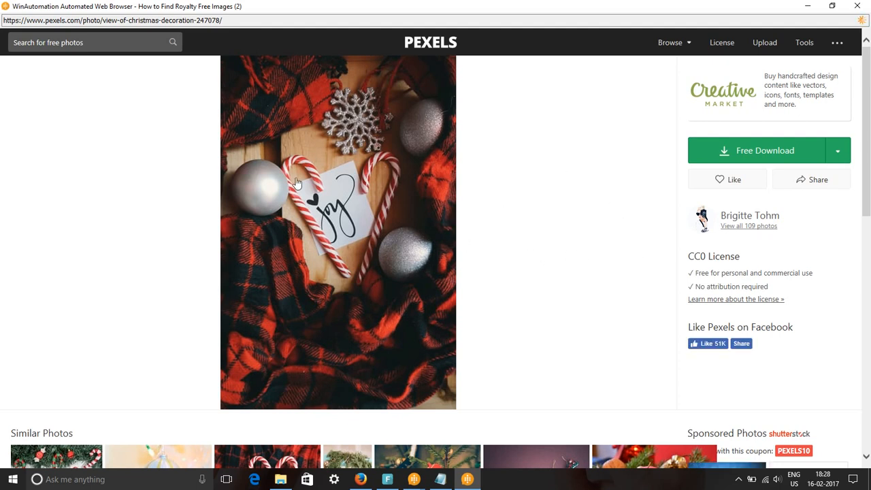
{"action": "scroll", "scroll_direction": "down", "scroll_amount": 3}
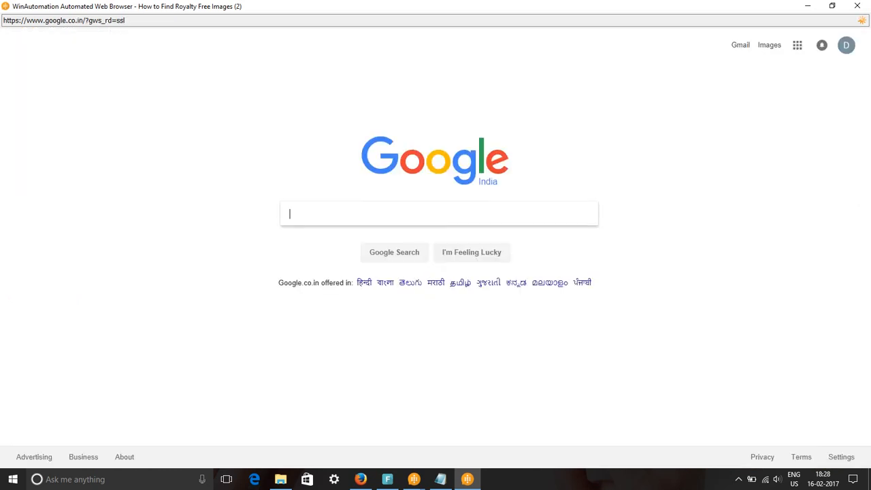
Step: Search Google for christmas decorations "public domain"
{"action": "type", "text": "christma"}
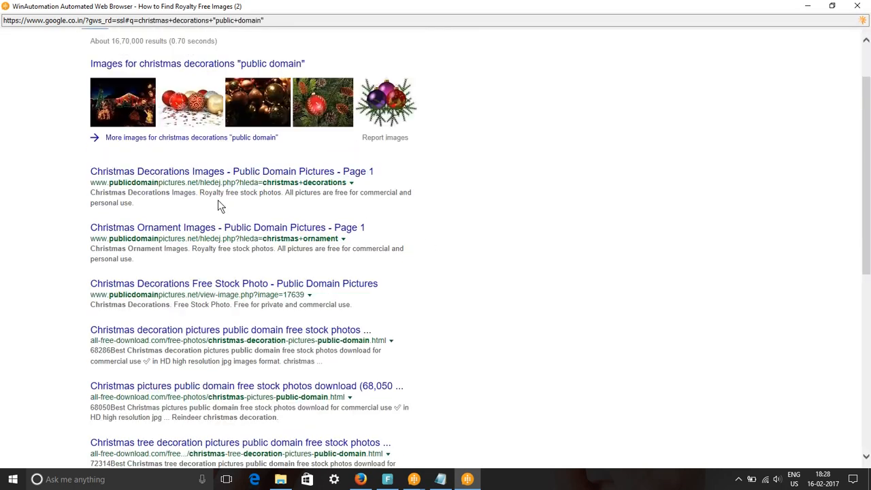
Step: Browse the Google Images results for the query, then begin a 'chris' search on Google Videos
{"action": "left_click", "coordinate": [128, 83]}
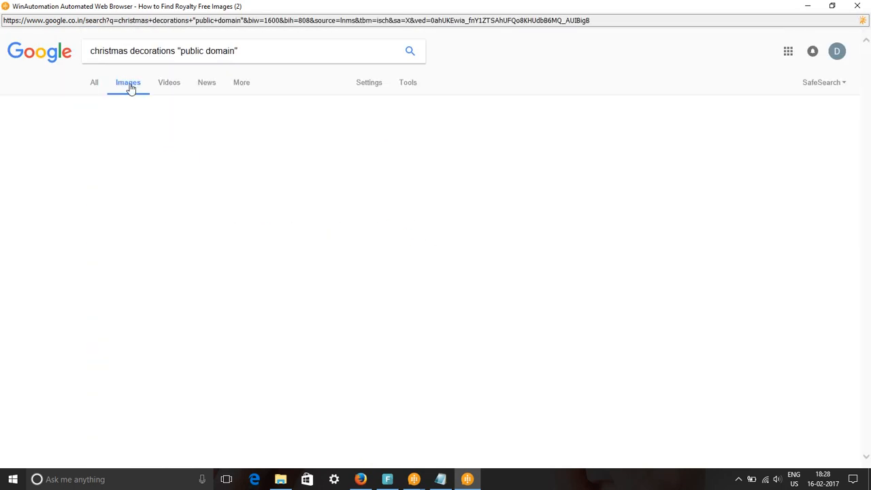
{"action": "left_click", "coordinate": [128, 83]}
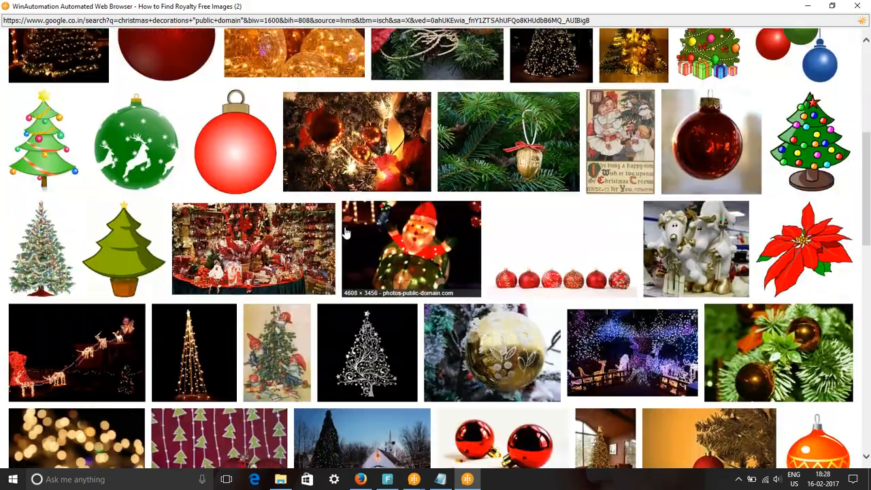
{"action": "scroll", "scroll_direction": "down", "scroll_amount": 3}
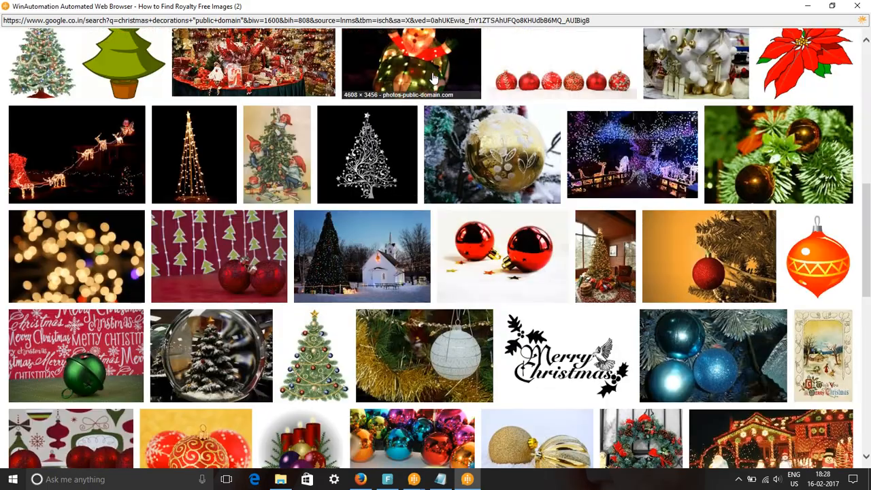
{"action": "scroll", "scroll_direction": "down", "scroll_amount": 3}
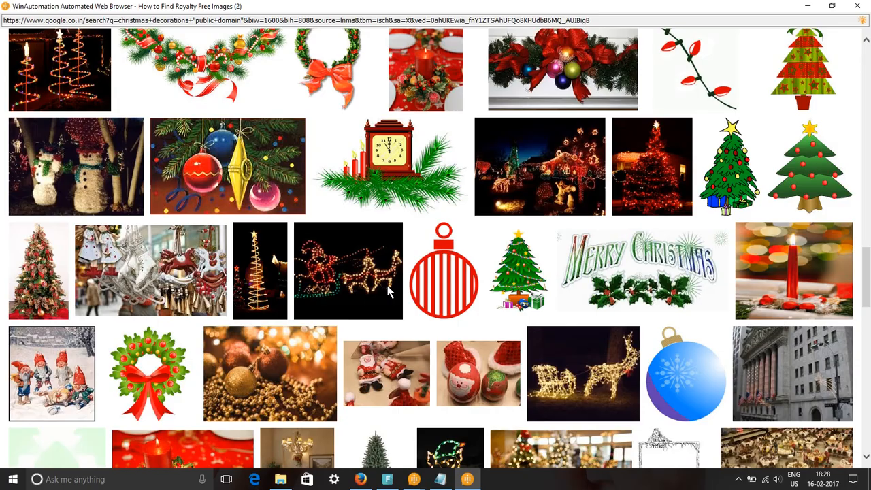
{"action": "scroll", "scroll_direction": "down", "scroll_amount": 3}
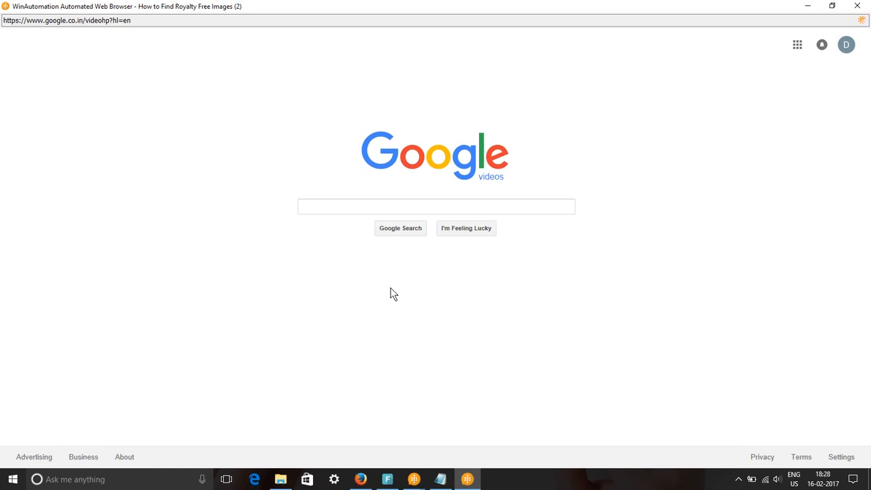
{"action": "type", "text": "chris"}
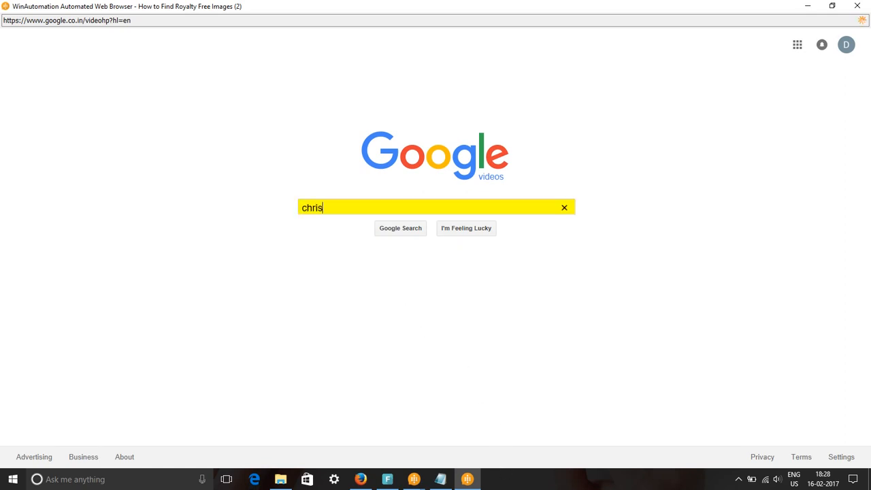